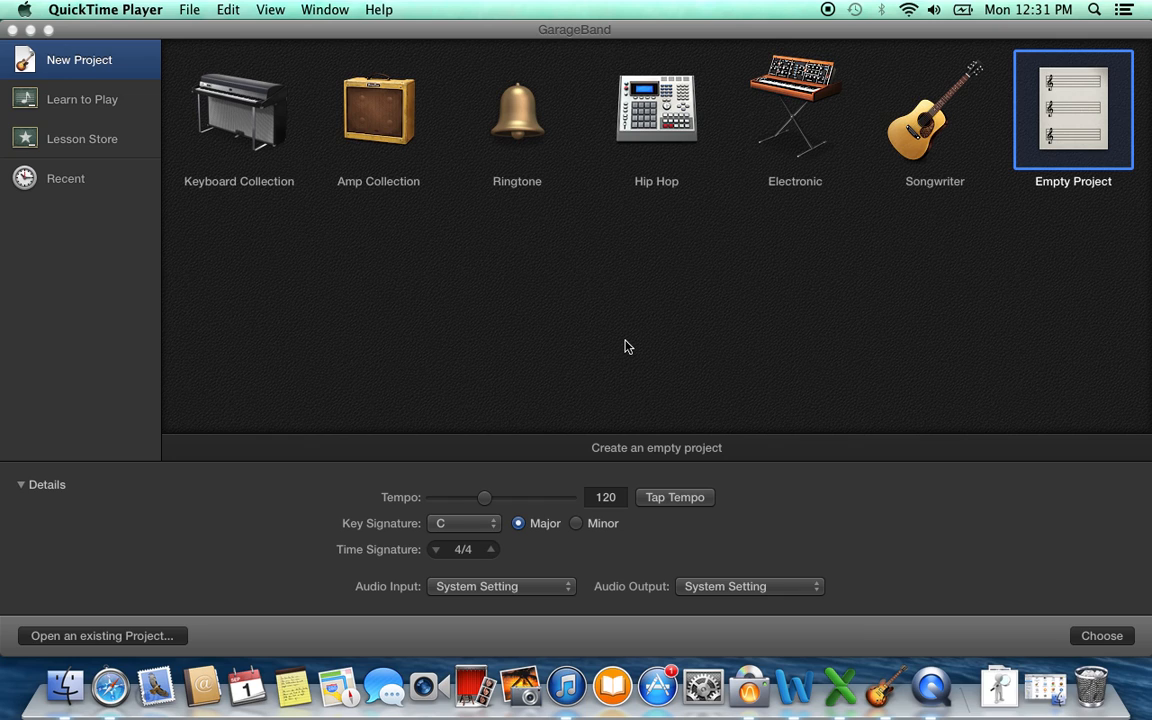
mouse_move(248, 214)
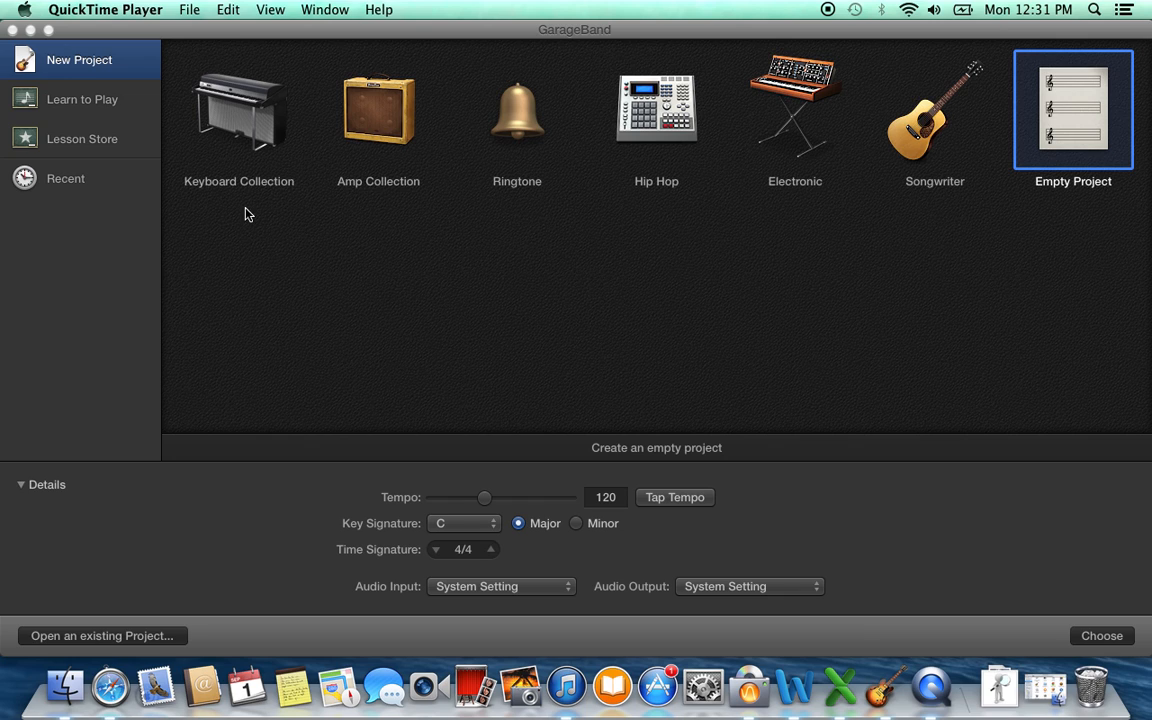
mouse_move(184, 228)
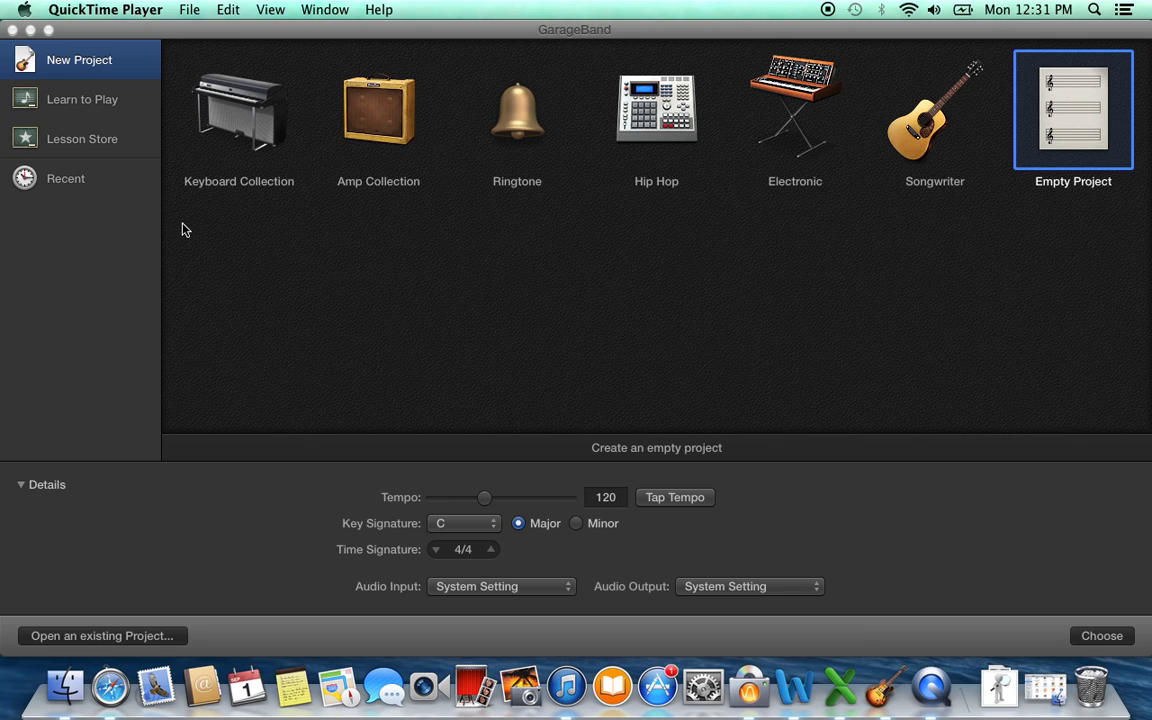
mouse_move(248, 206)
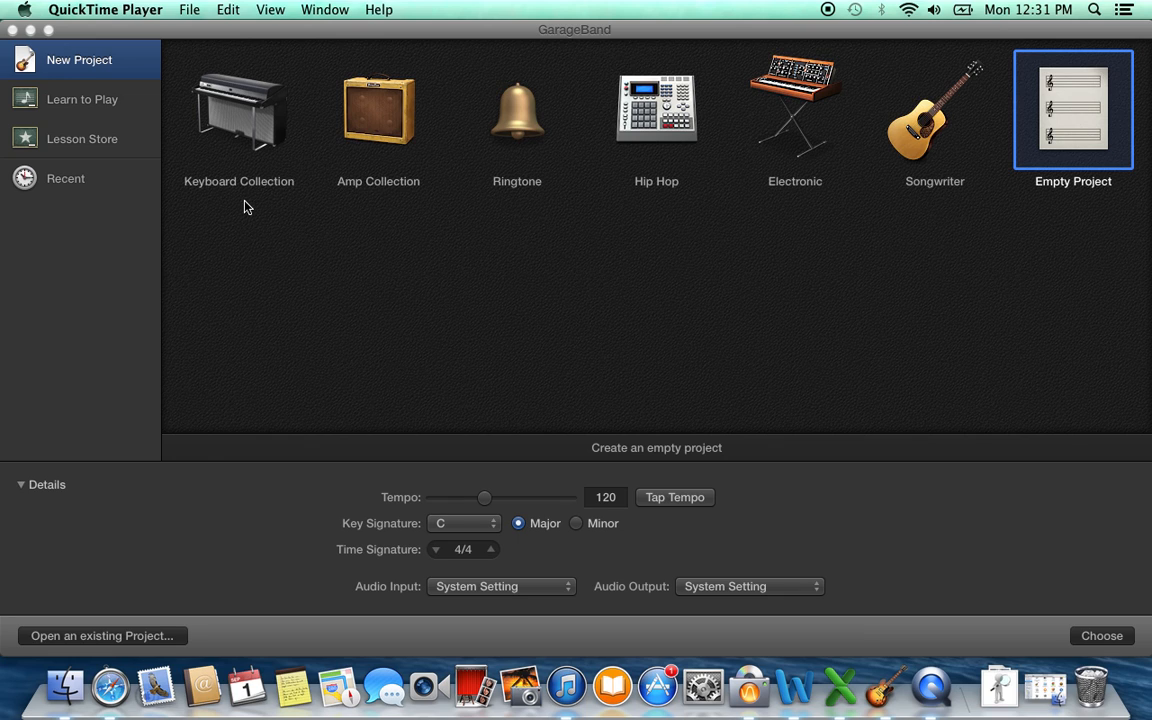
mouse_move(80, 626)
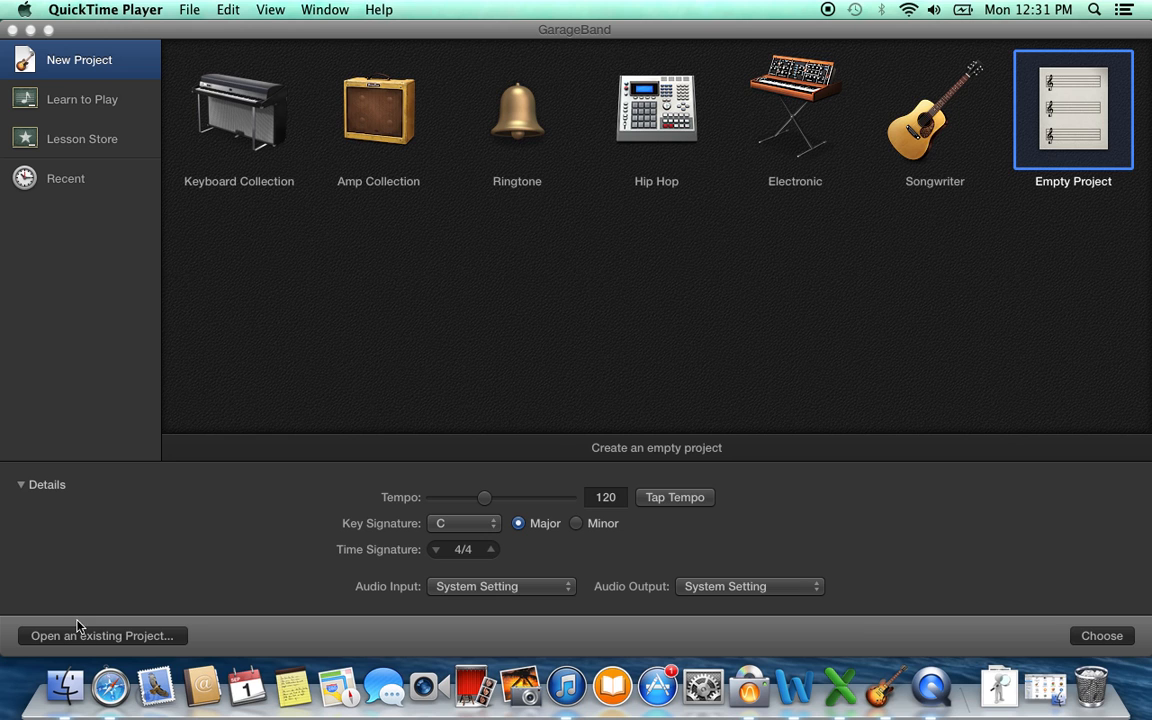
Show the Applications folder in Finder and select the GarageBand application.
left_click(64, 686)
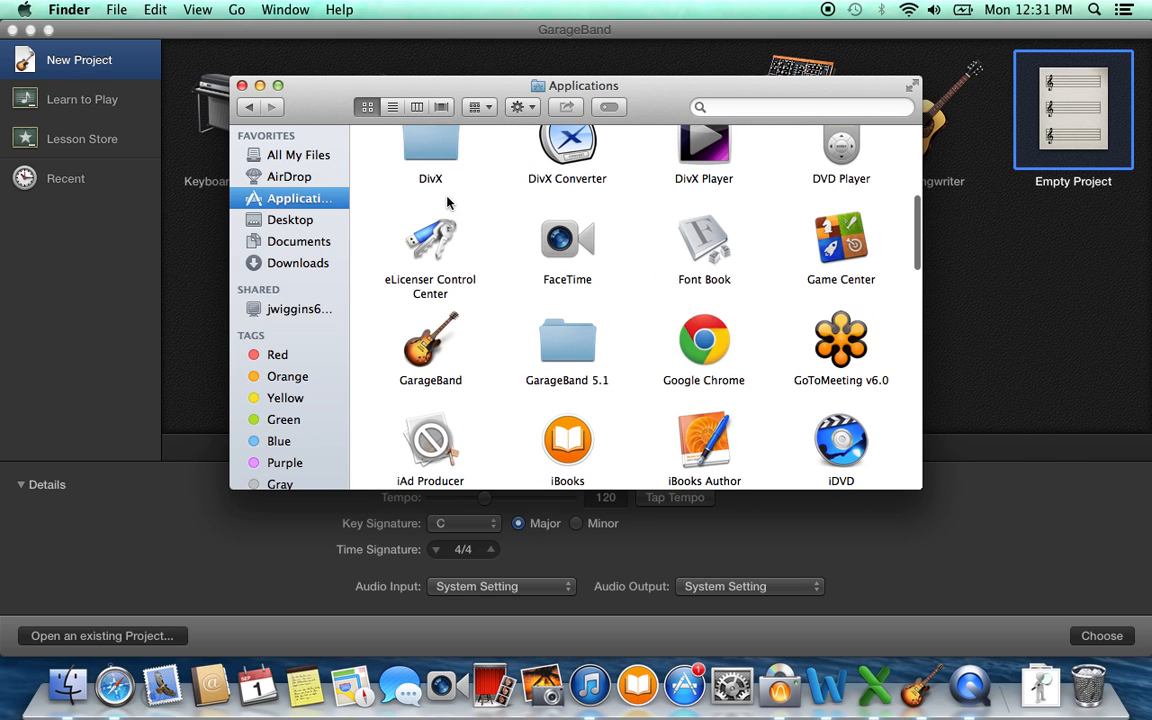
left_click(430, 344)
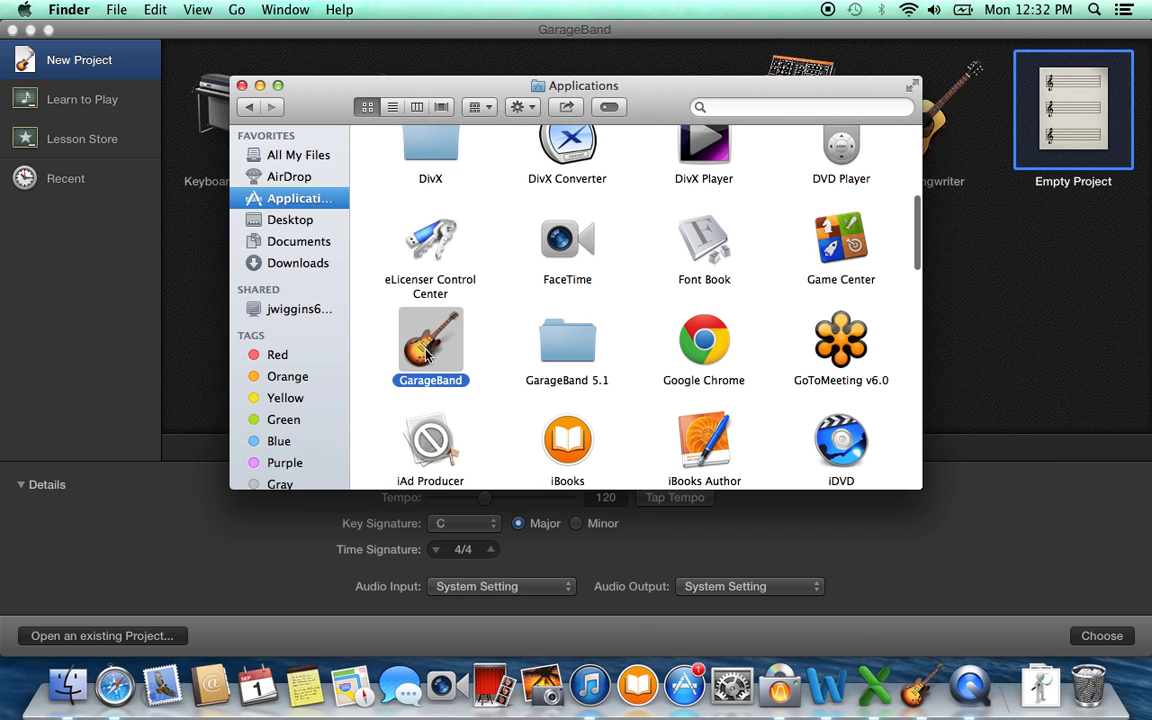
right_click(430, 344)
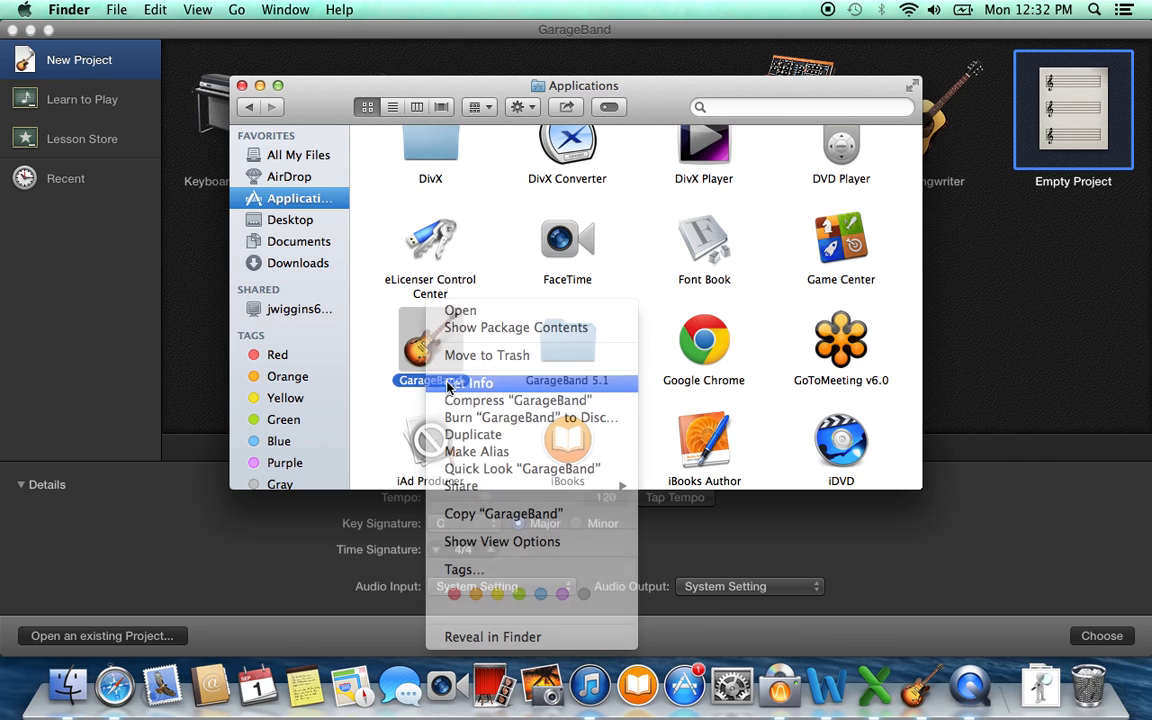
left_click(480, 384)
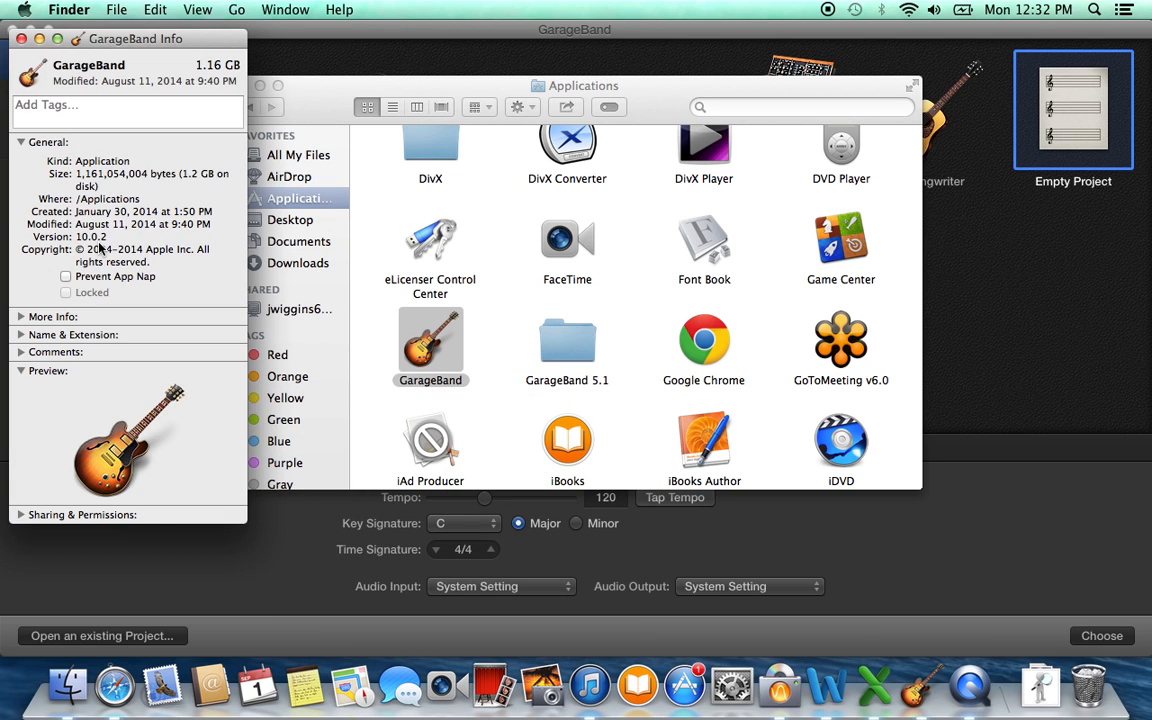
mouse_move(100, 248)
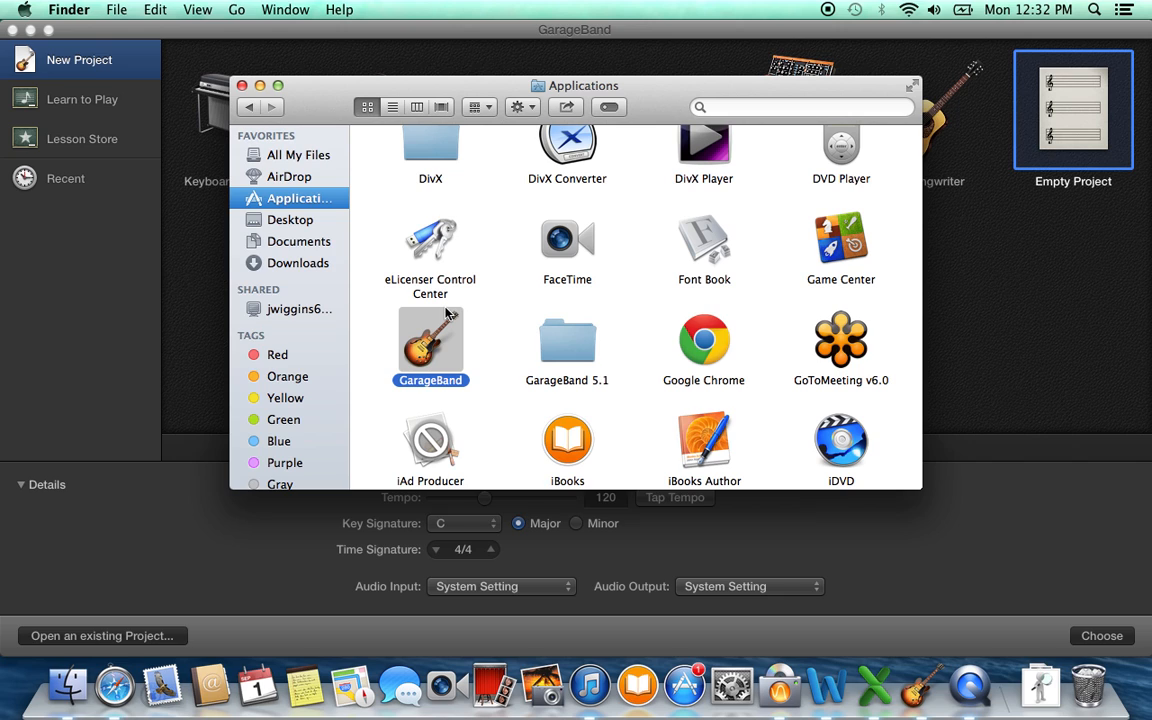
mouse_move(446, 348)
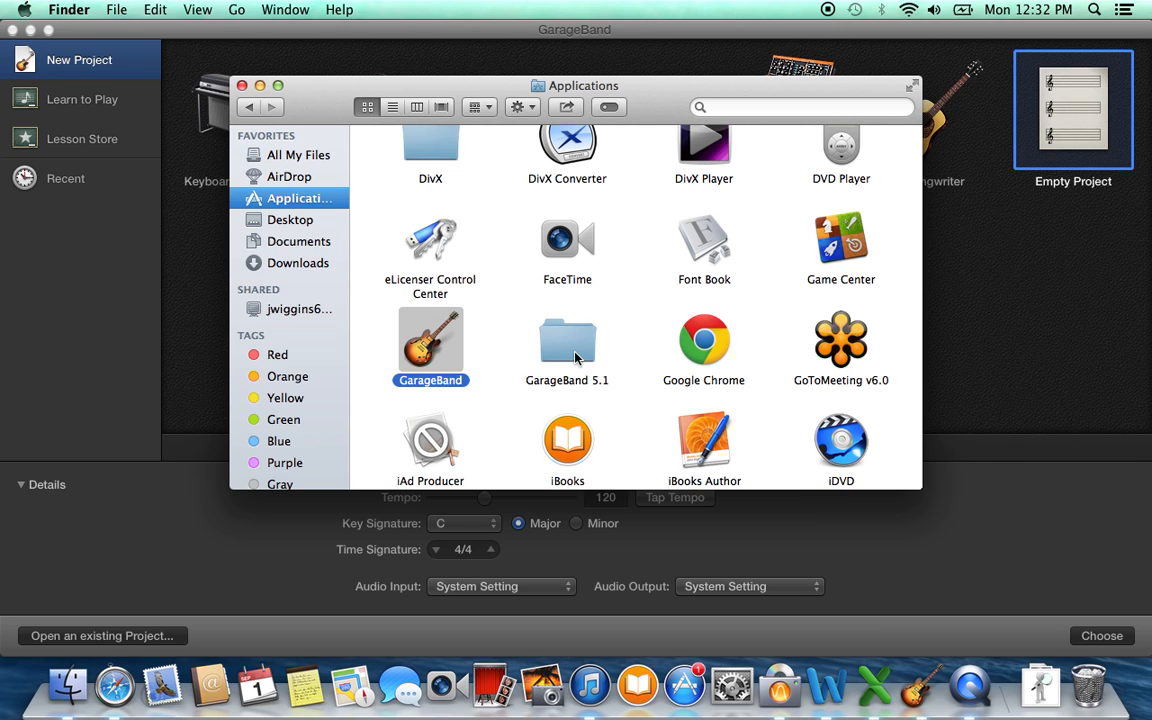
Launch GarageBand 5.1 from inside its GarageBand 5.1 folder.
left_click(568, 348)
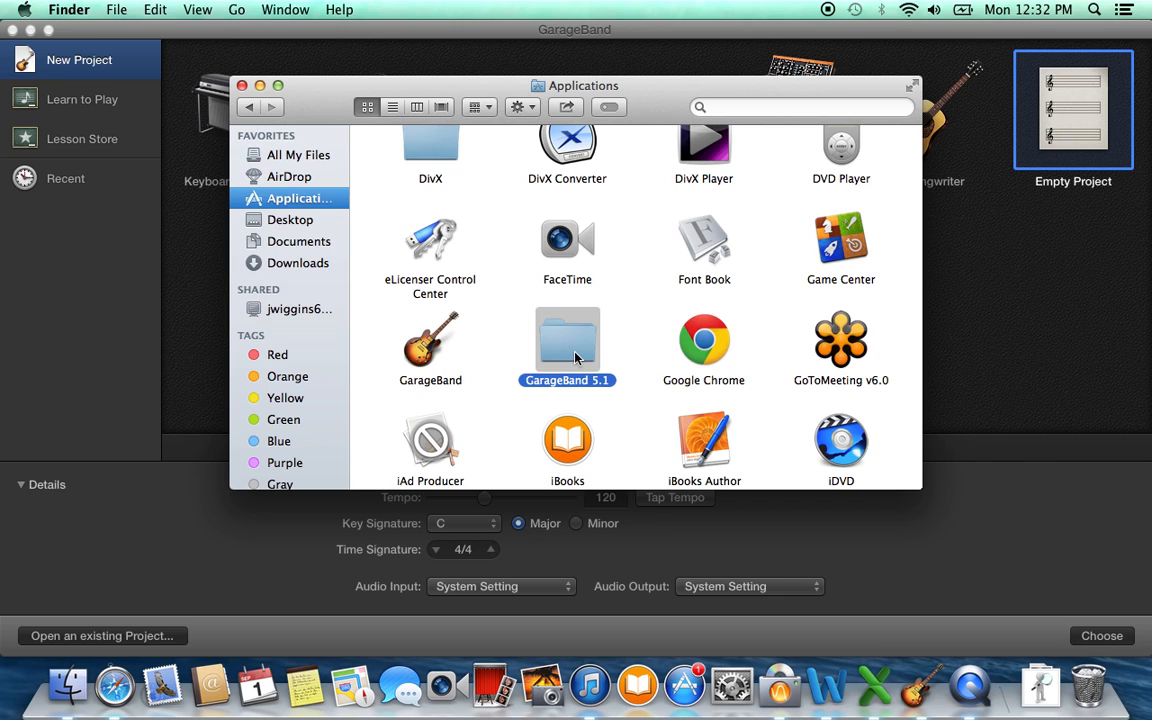
double_click(568, 340)
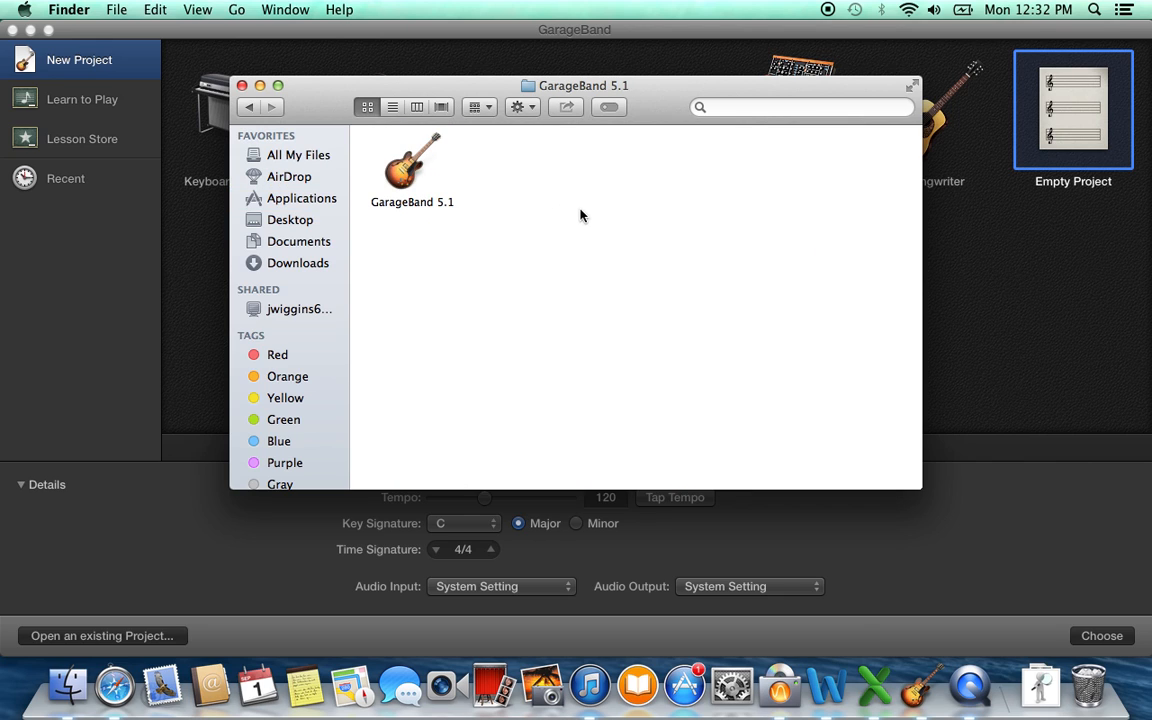
mouse_move(432, 194)
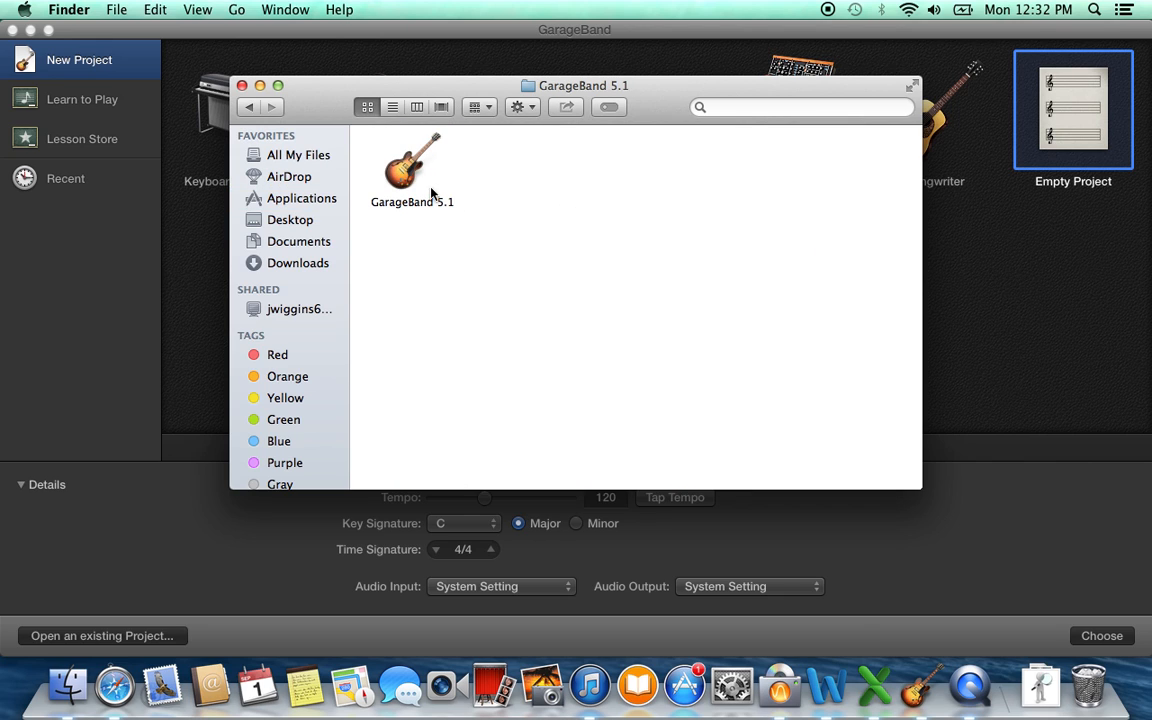
left_click(412, 162)
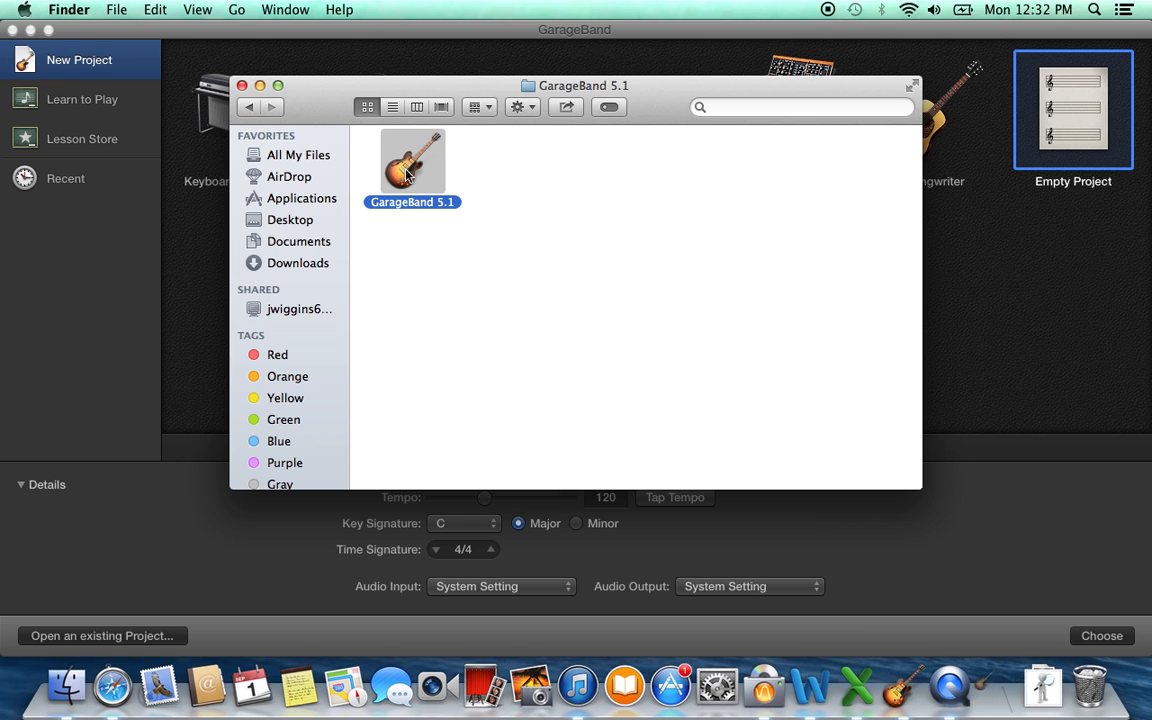
double_click(412, 164)
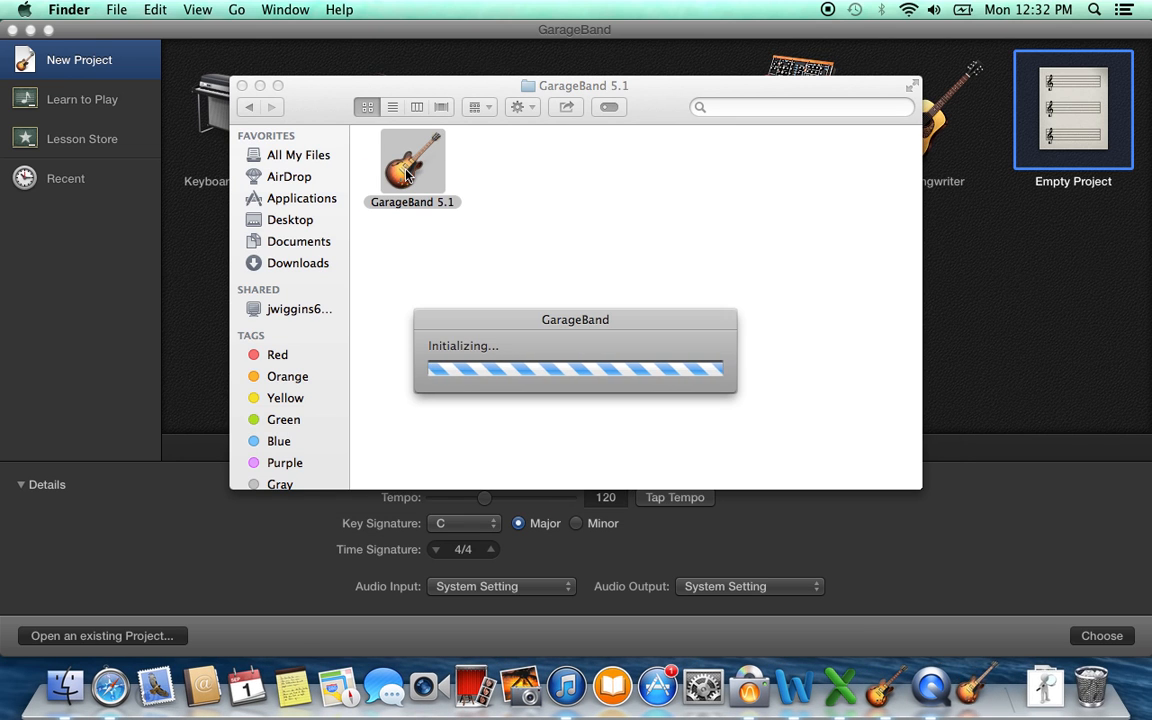